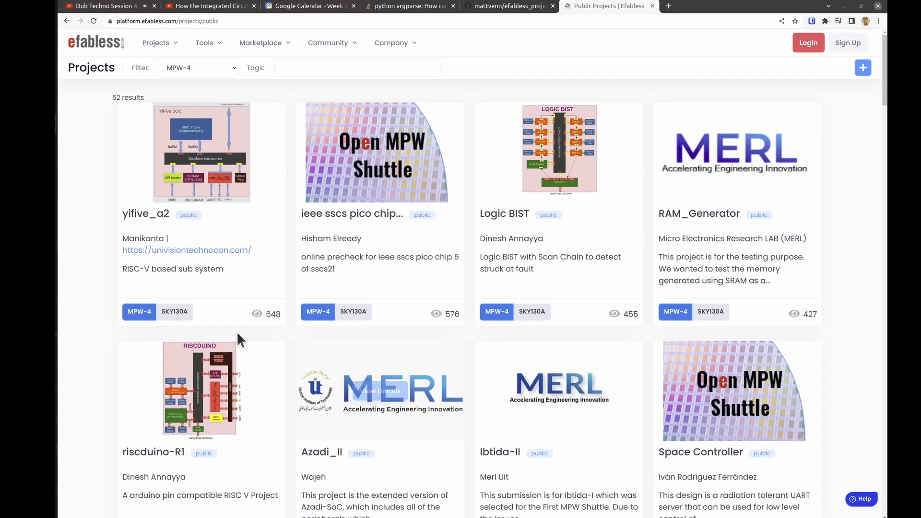
Step: Filter the public projects gallery to the MPW-5 shuttle and browse its 75 project cards
{"action": "left_click", "coordinate": [198, 67]}
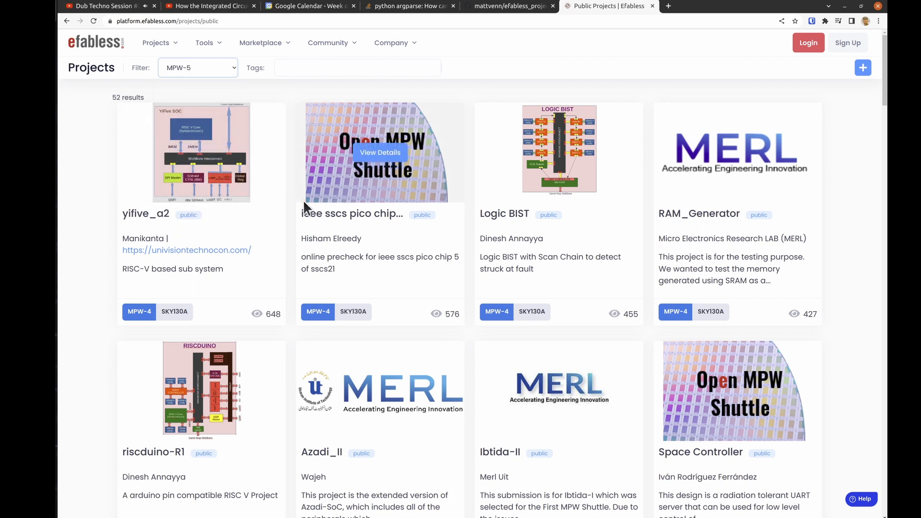
{"action": "scroll", "scroll_direction": "down", "scroll_amount": 3}
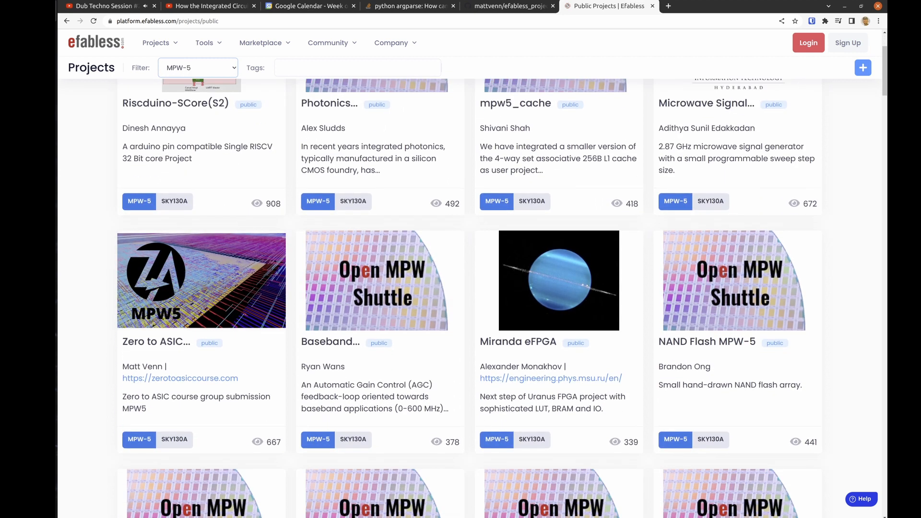
{"action": "scroll", "scroll_direction": "down", "scroll_amount": 3}
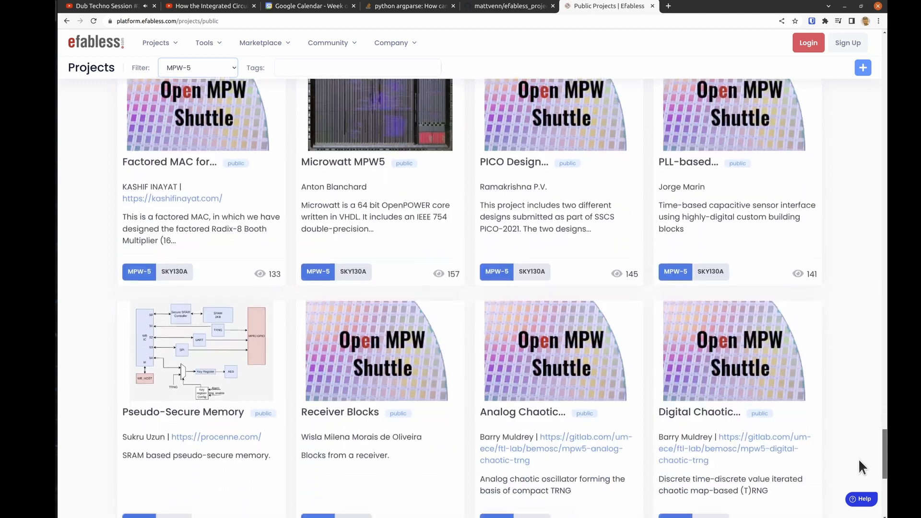
{"action": "scroll", "scroll_direction": "up", "scroll_amount": 3}
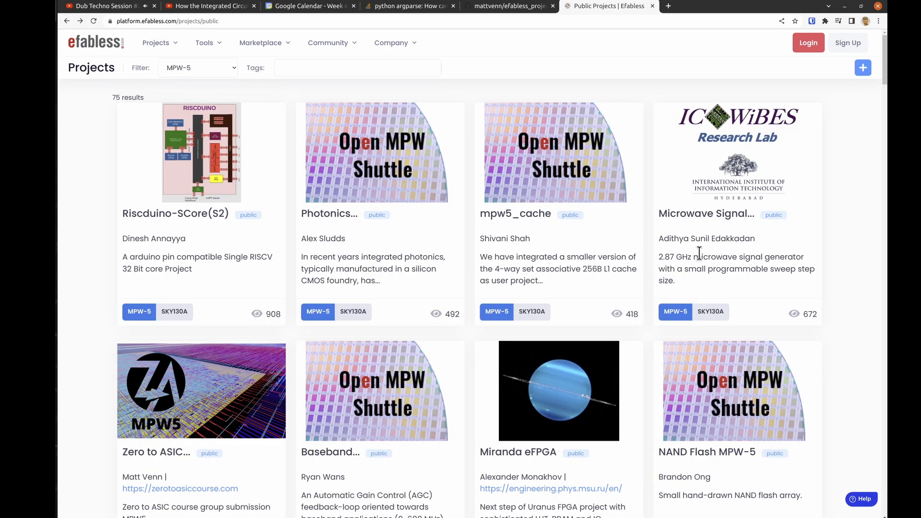
{"action": "scroll", "scroll_direction": "down", "scroll_amount": 3}
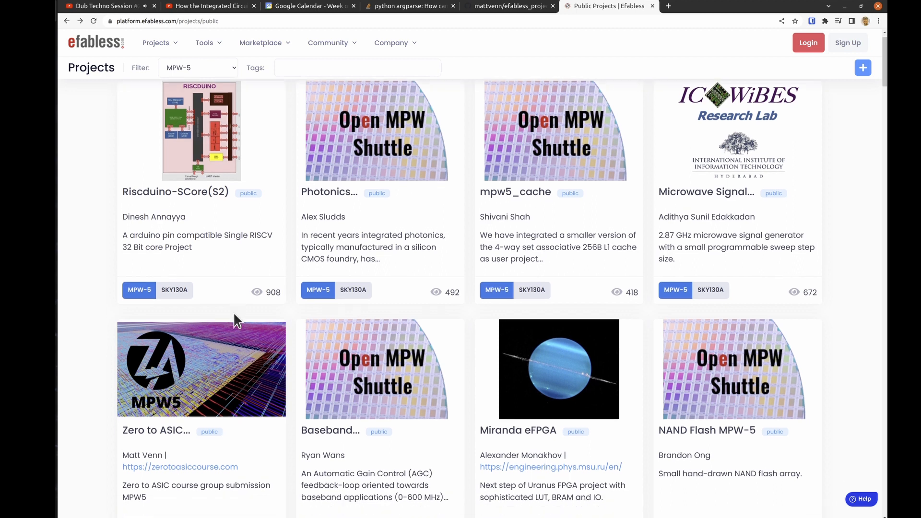
{"action": "scroll", "scroll_direction": "down", "scroll_amount": 3}
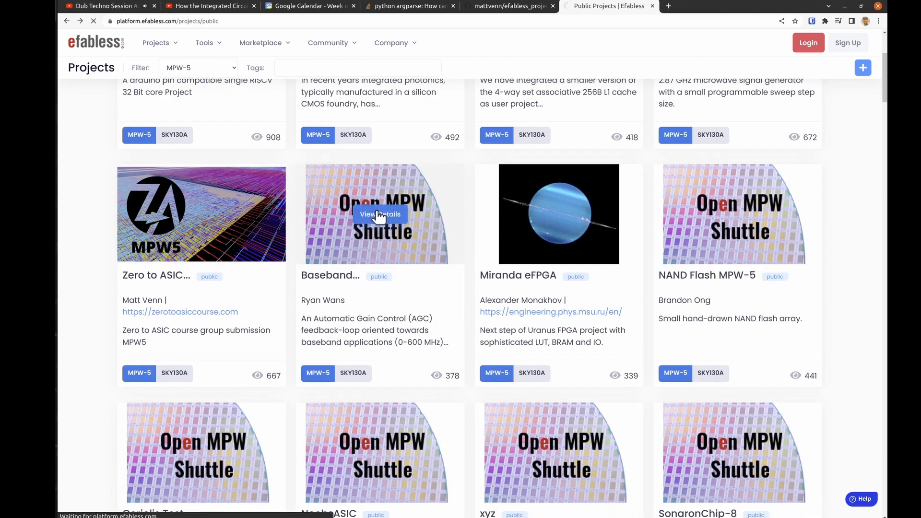
Step: View the Baseband project's details page and return to the project list
{"action": "left_click", "coordinate": [380, 214]}
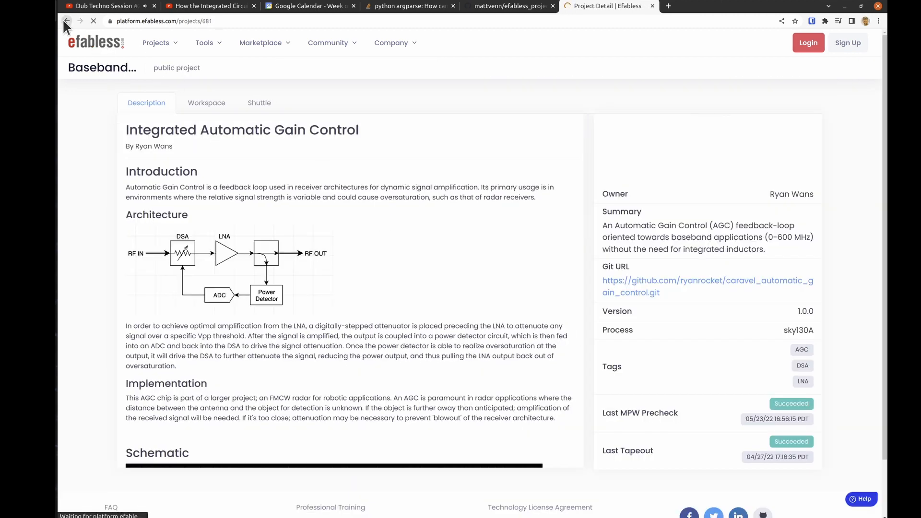
{"action": "left_click", "coordinate": [66, 20]}
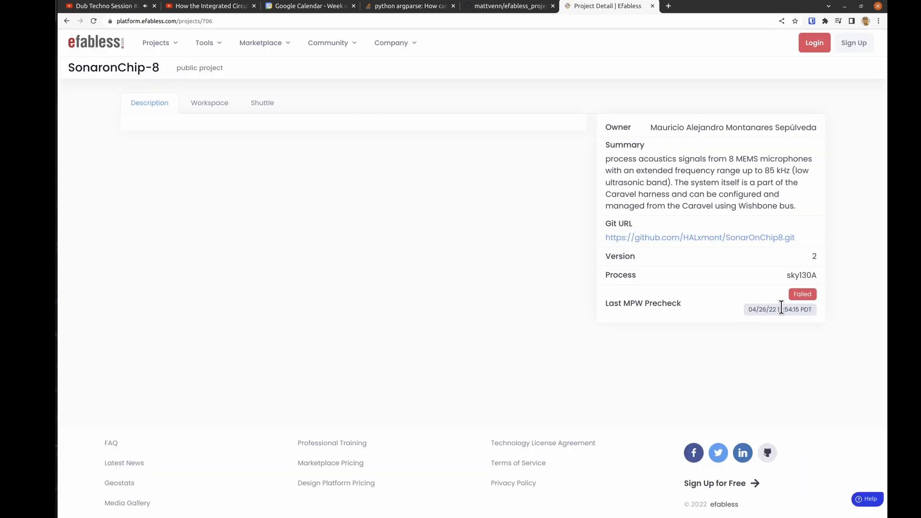
{"action": "mouse_move", "coordinate": [70, 33]}
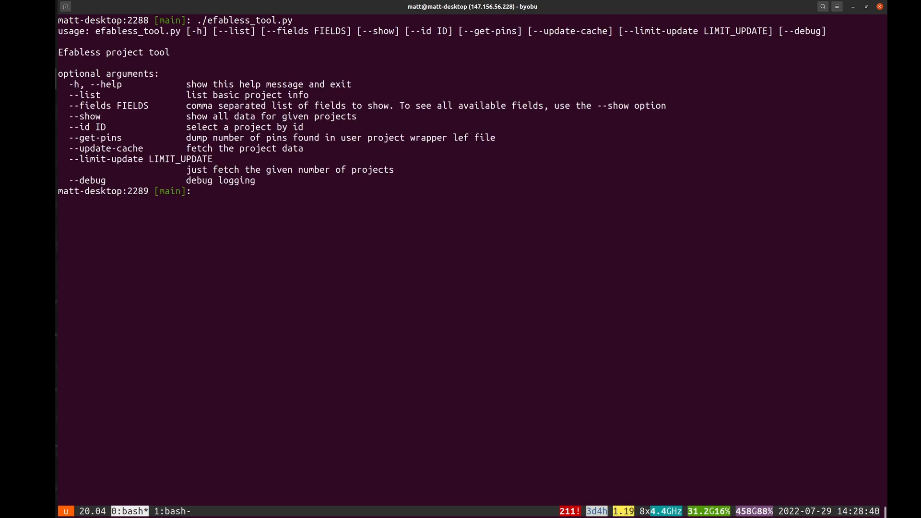
Step: Count all listed projects with wc -l, then count the 90 MPW-6 entries
{"action": "type", "text": "./efabless_tool.py --lis"}
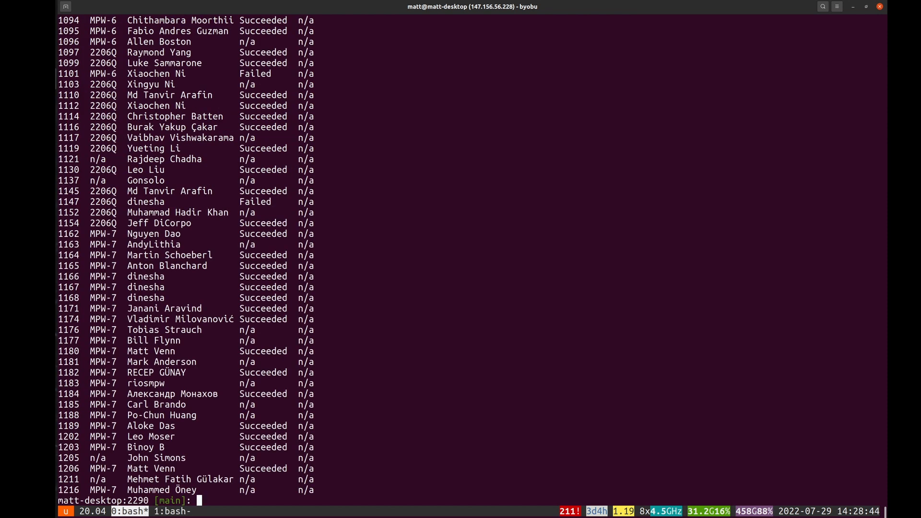
{"action": "type", "text": "./efabless_tool.py --list | wc -l"}
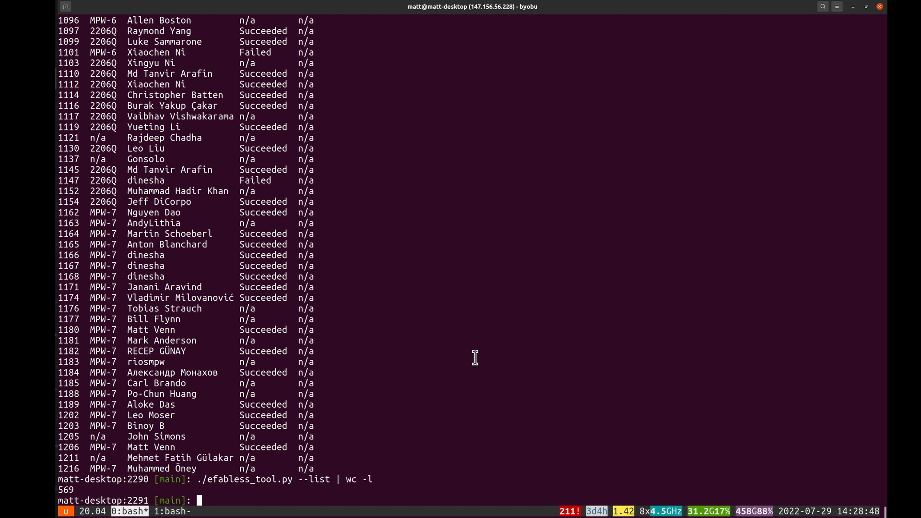
{"action": "type", "text": "./efabless_tool.py --list | wc -l"}
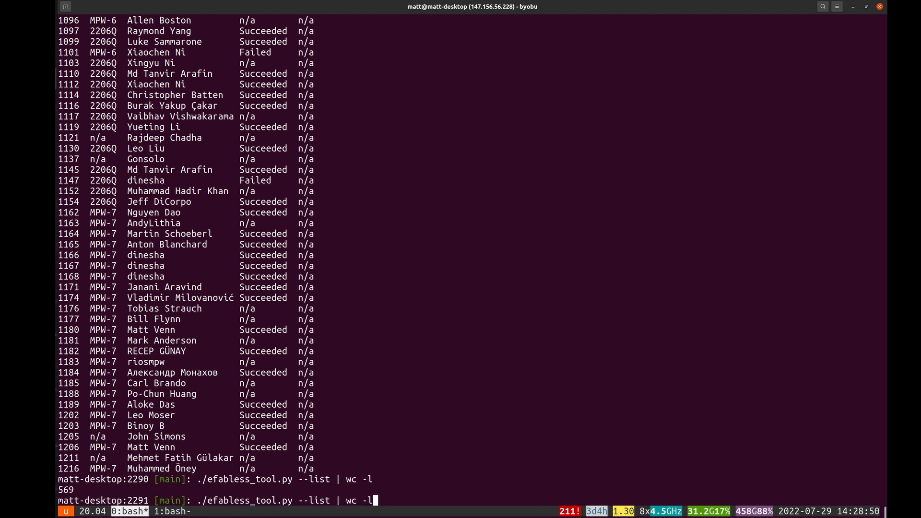
{"action": "type", "text": "grep"}
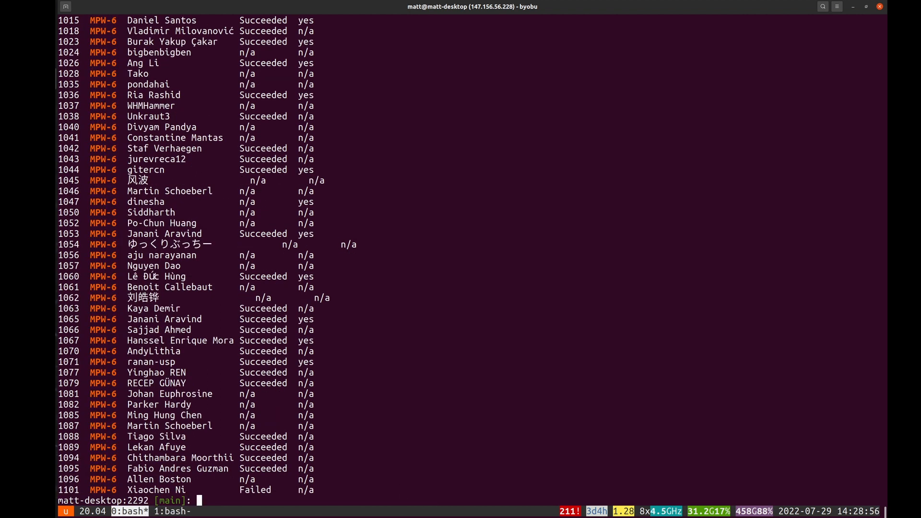
{"action": "type", "text": "./efables_tool.py --list | grep MPW-6 | wc -l"}
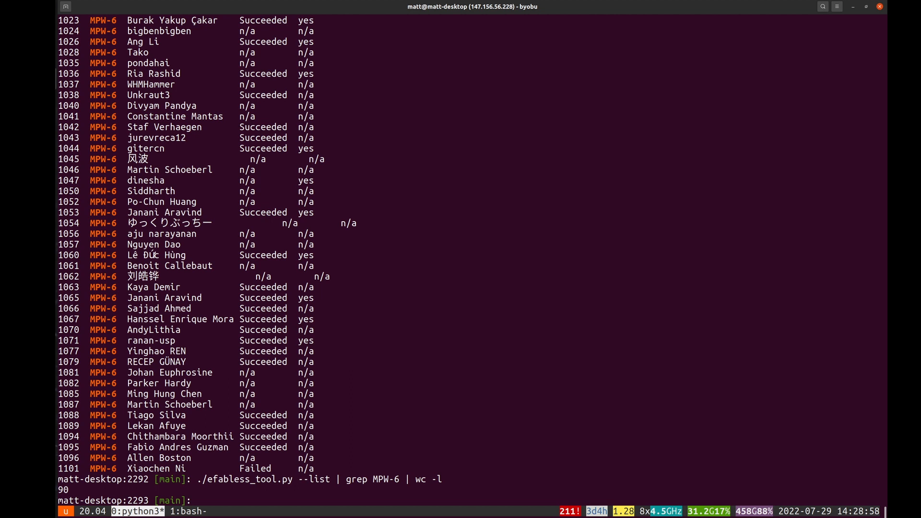
{"action": "type", "text": "./efabless_tool.py --list | grep MPW-6 | wc"}
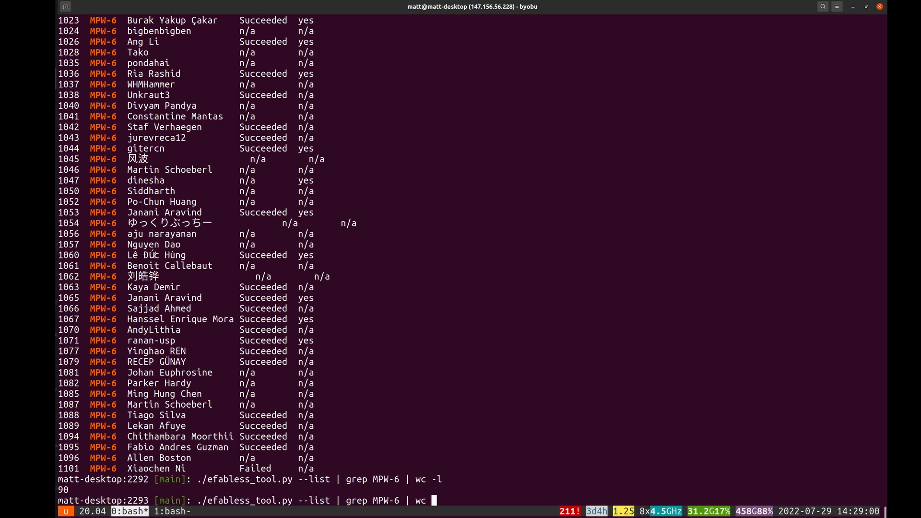
Step: List the MPW-6 projects whose status is Succeeded
{"action": "type", "text": "grep"}
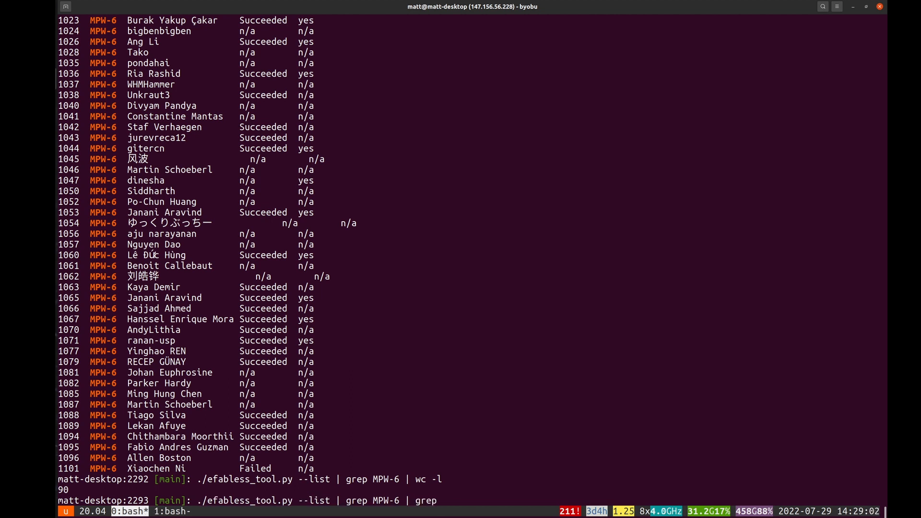
{"action": "type", "text": "Succeede"}
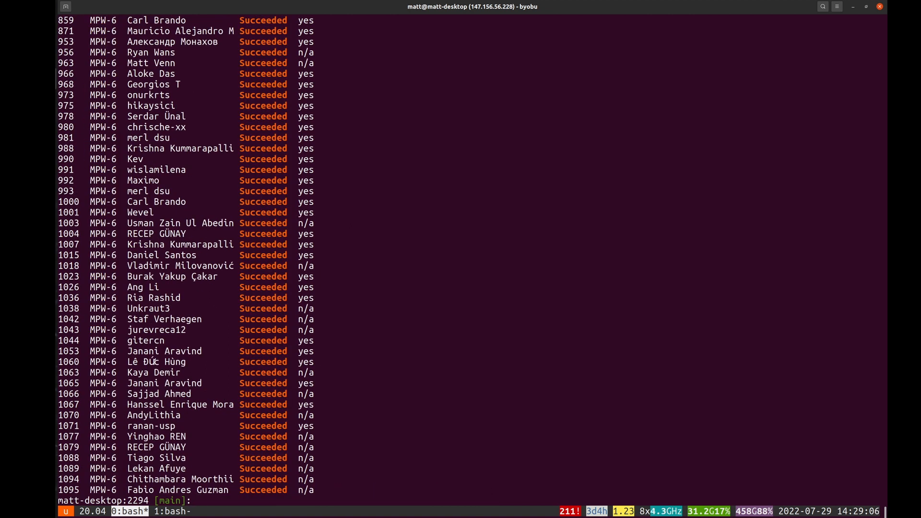
{"action": "type", "text": "./efabless_tool.py --list | grep MPW-6 | grep Succeeded"}
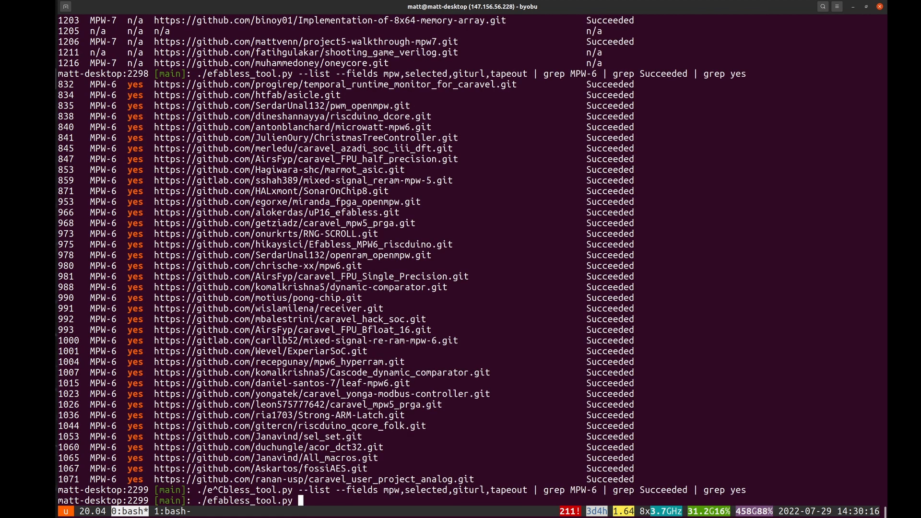
Step: Show the full details of project 1067 with --id
{"action": "type", "text": "--id 1067 --show"}
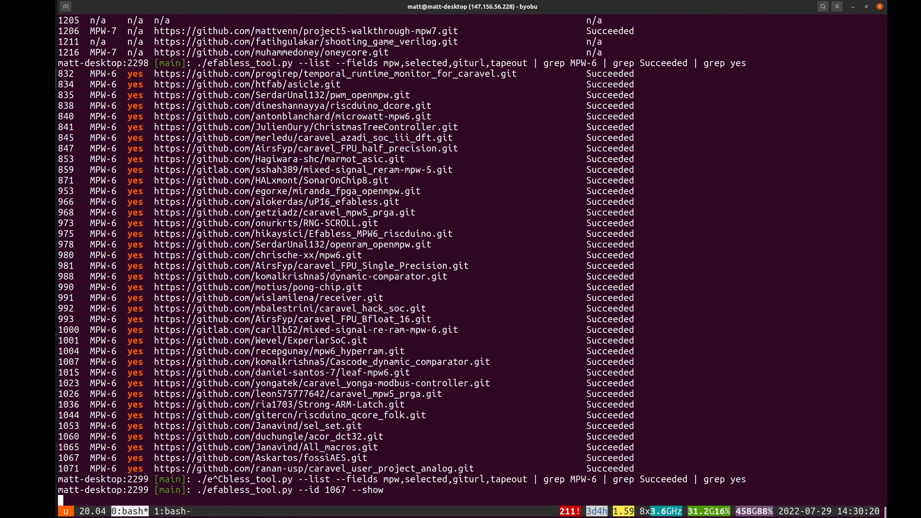
{"action": "key", "text": "Return"}
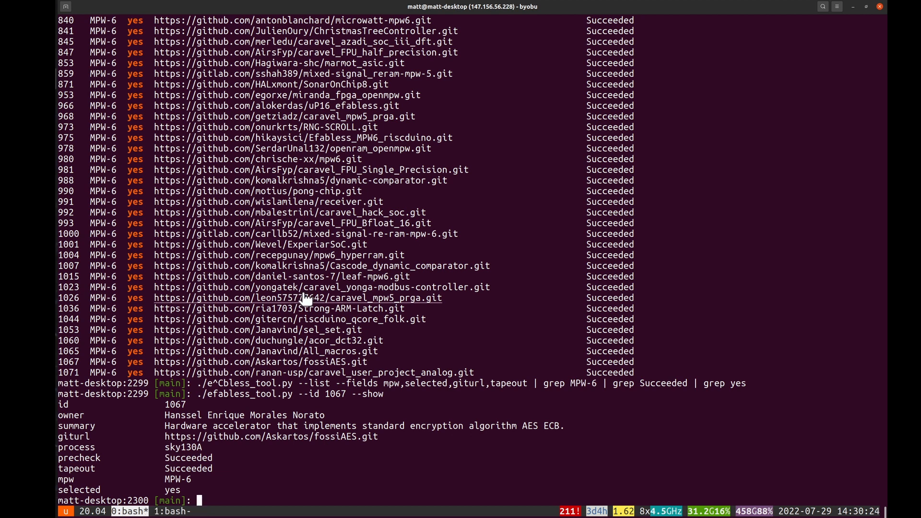
Step: Pipe the last ten selected, succeeded MPW-6 projects into --get-pin to show their pin counts
{"action": "type", "text": "./efabless_tool.py"}
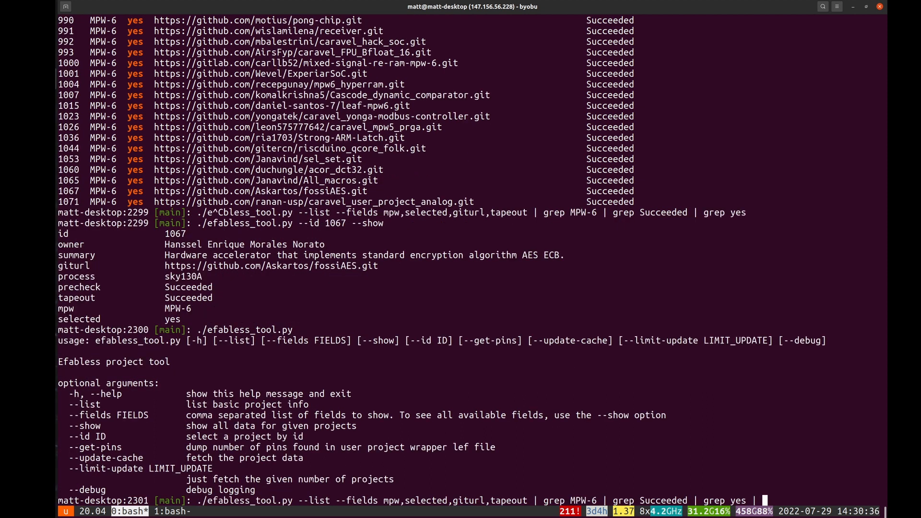
{"action": "key", "text": "Return"}
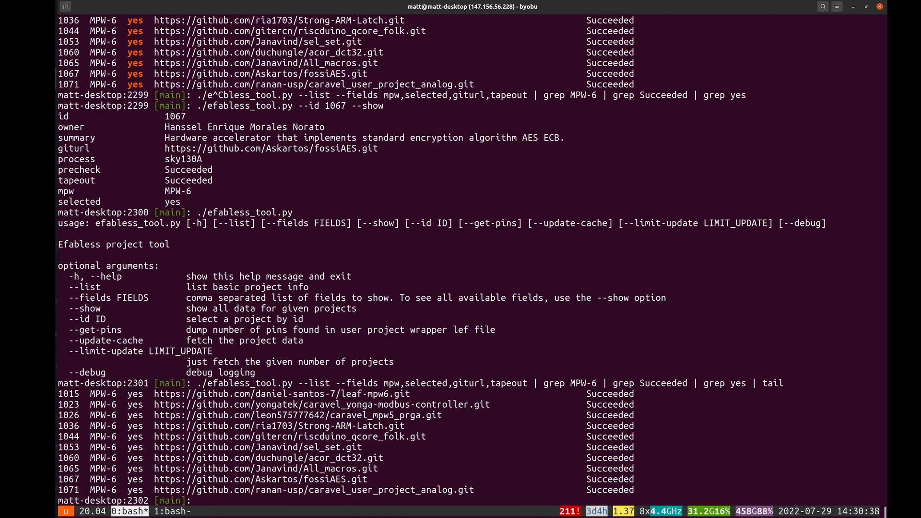
{"action": "type", "text": "g"}
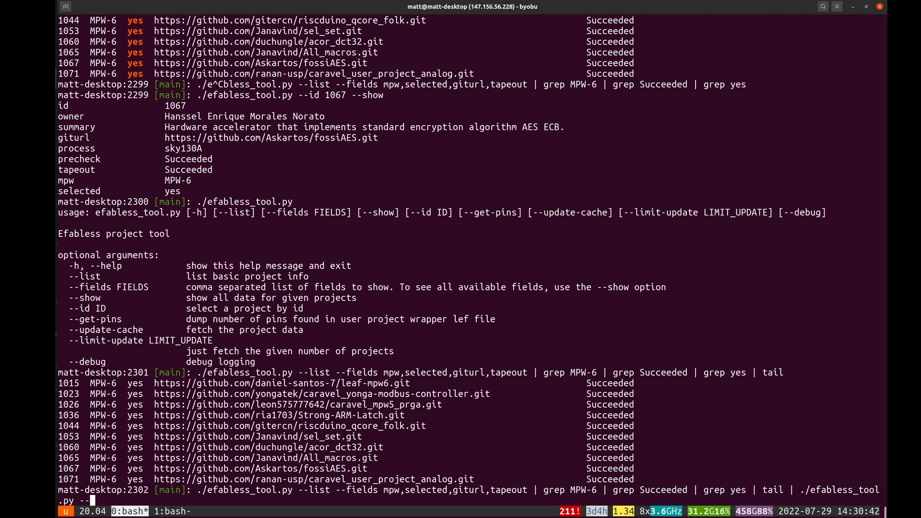
{"action": "type", "text": "get-pin"}
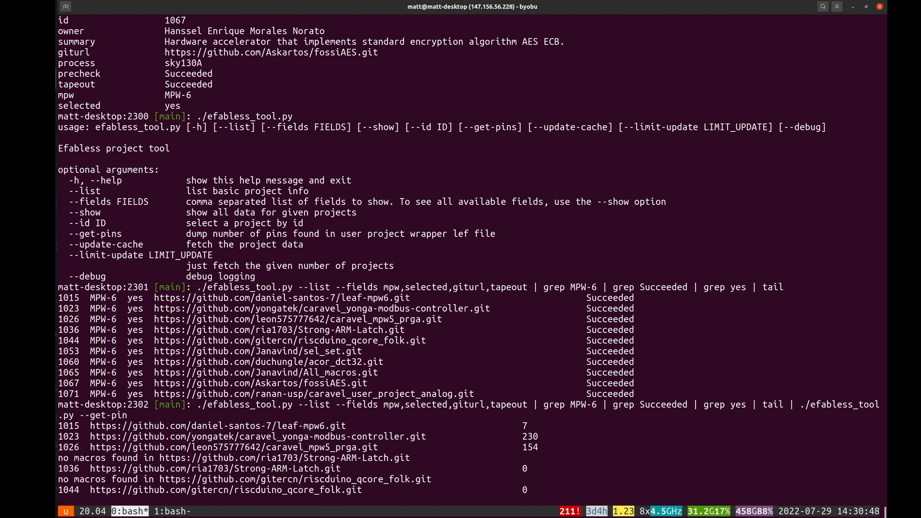
{"action": "scroll", "scroll_direction": "down", "scroll_amount": 3}
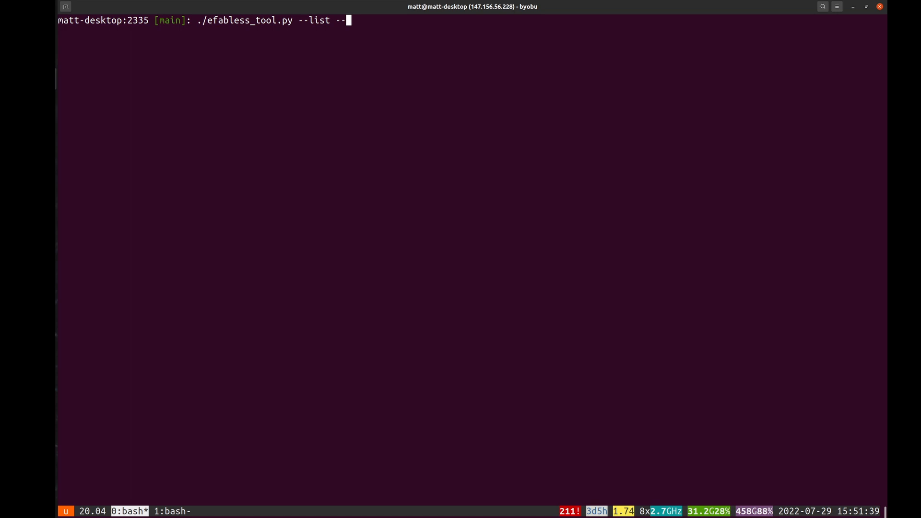
Step: List Matt Venn's selected projects with owner fields and show every detail of project 785
{"action": "type", "text": "field summary"}
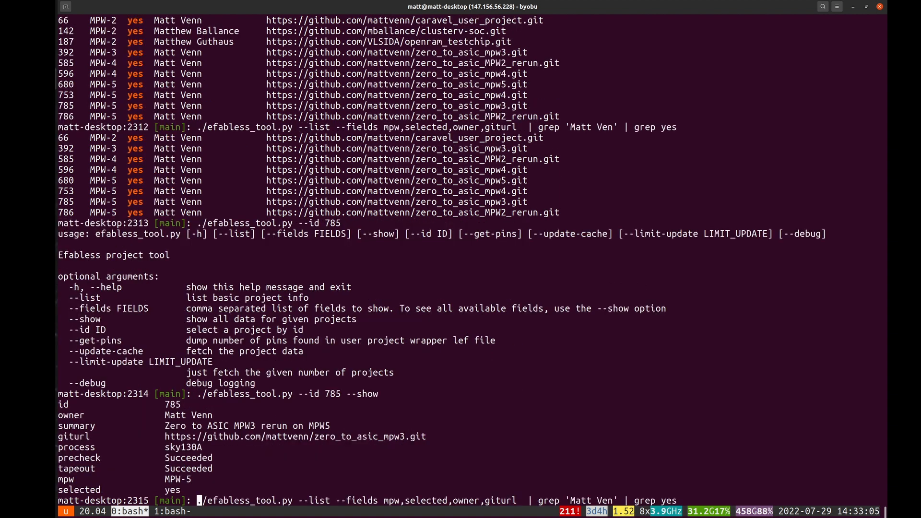
{"action": "type", "text": "process"}
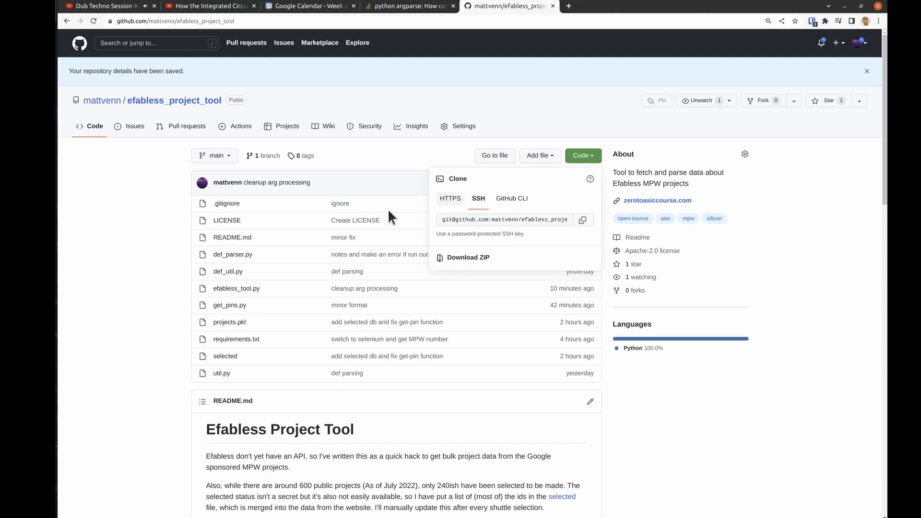
Step: Read through the efabless_project_tool README on GitHub
{"action": "scroll", "scroll_direction": "down", "scroll_amount": 3}
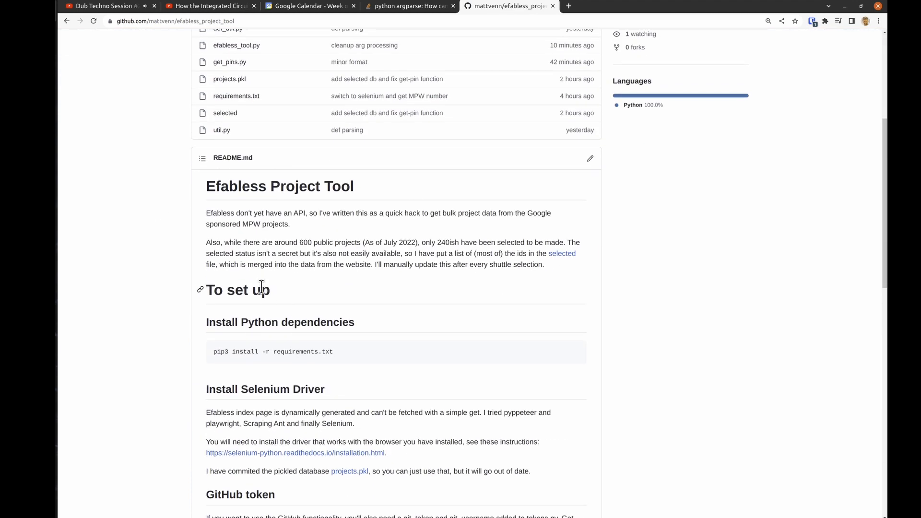
{"action": "scroll", "scroll_direction": "down", "scroll_amount": 3}
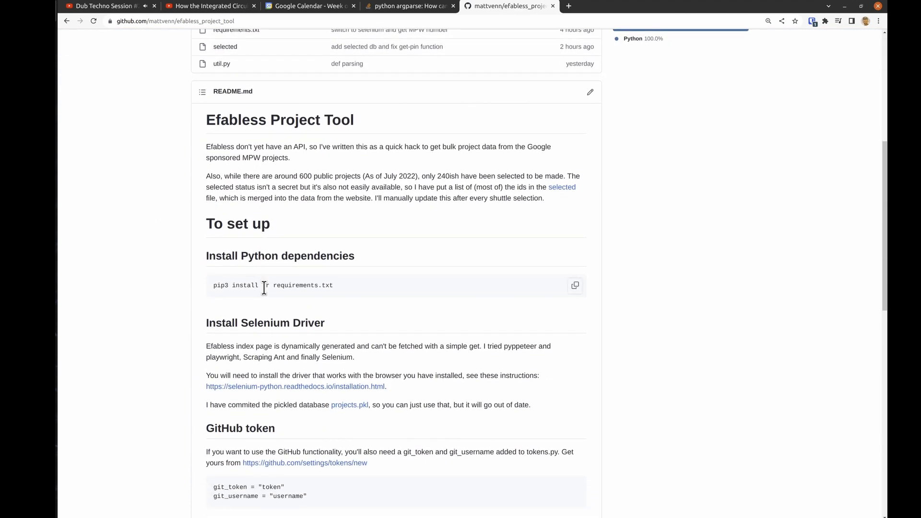
{"action": "scroll", "scroll_direction": "down", "scroll_amount": 3}
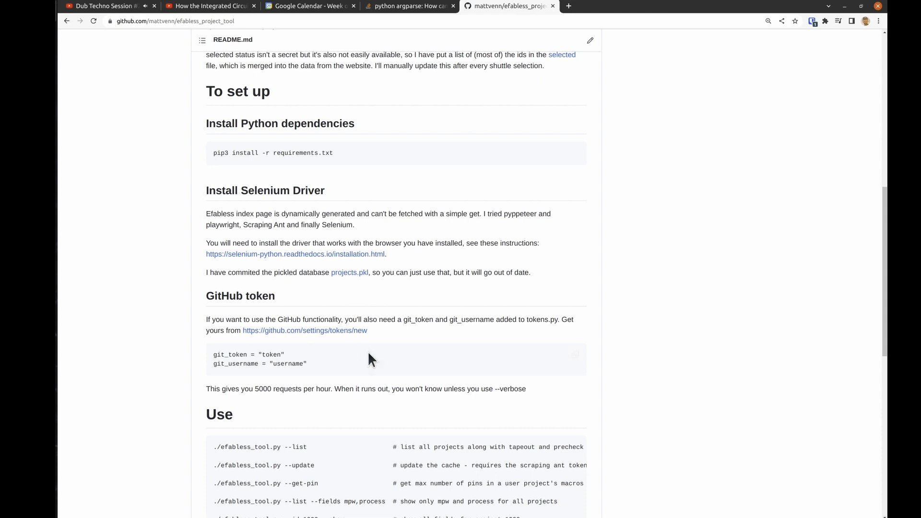
{"action": "scroll", "scroll_direction": "down", "scroll_amount": 3}
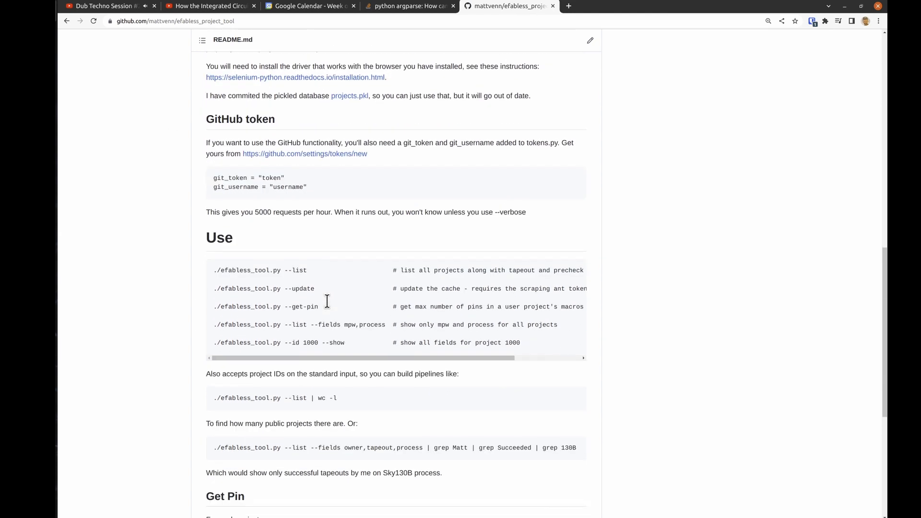
{"action": "scroll", "scroll_direction": "down", "scroll_amount": 3}
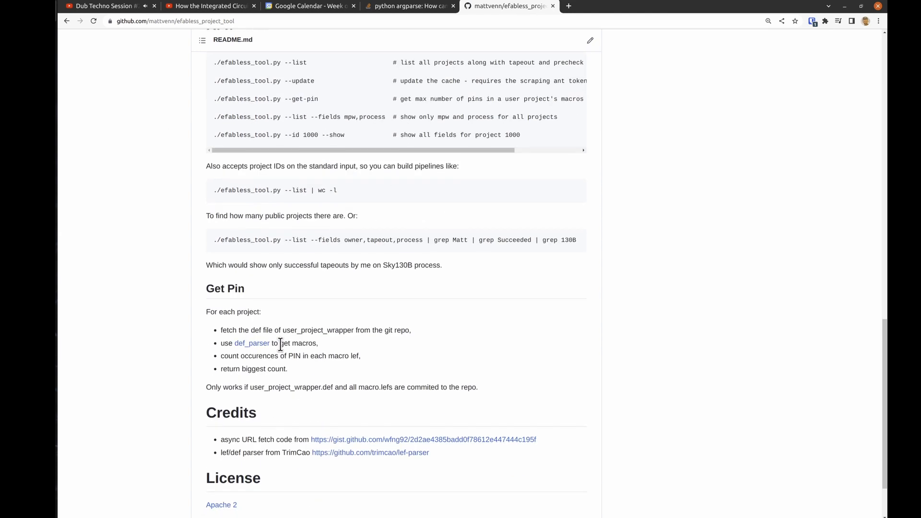
{"action": "scroll", "scroll_direction": "down", "scroll_amount": 3}
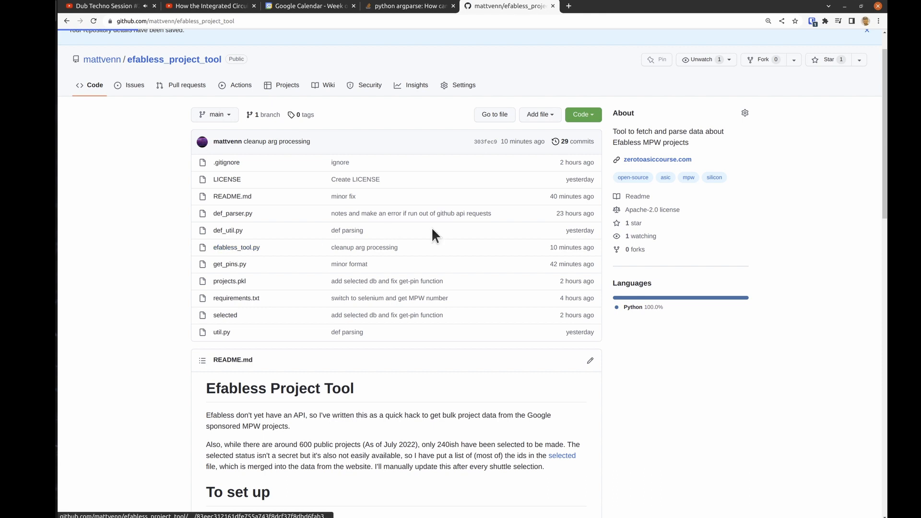
Step: Review the efabless_tool.py source file and return to the terminal
{"action": "left_click", "coordinate": [237, 247]}
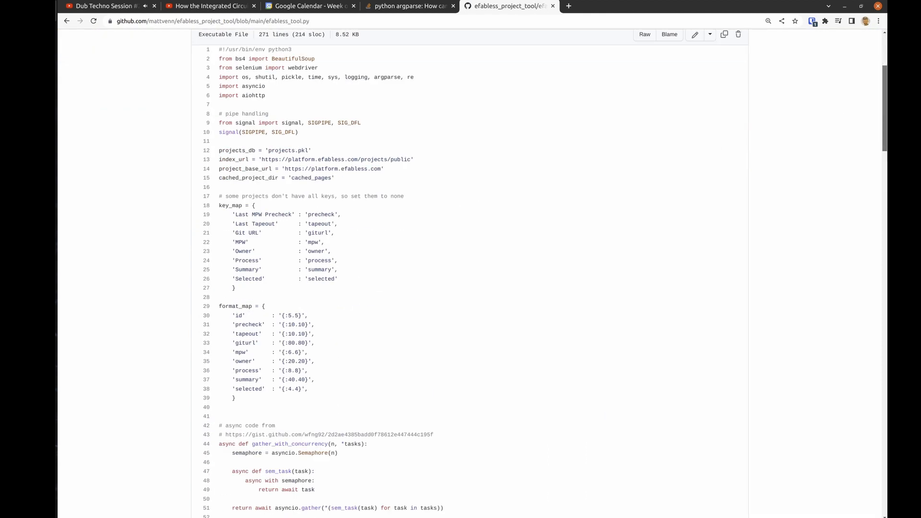
{"action": "scroll", "scroll_direction": "down", "scroll_amount": 3}
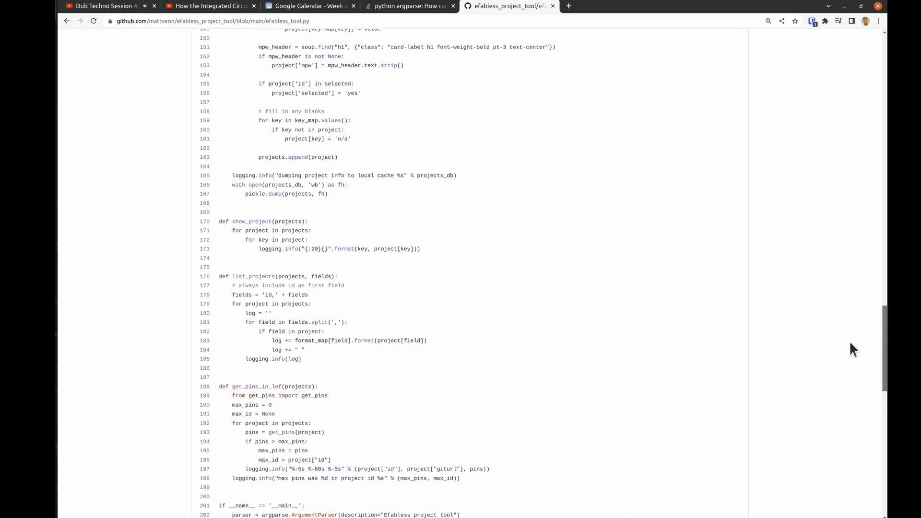
{"action": "mouse_move", "coordinate": [102, 72]}
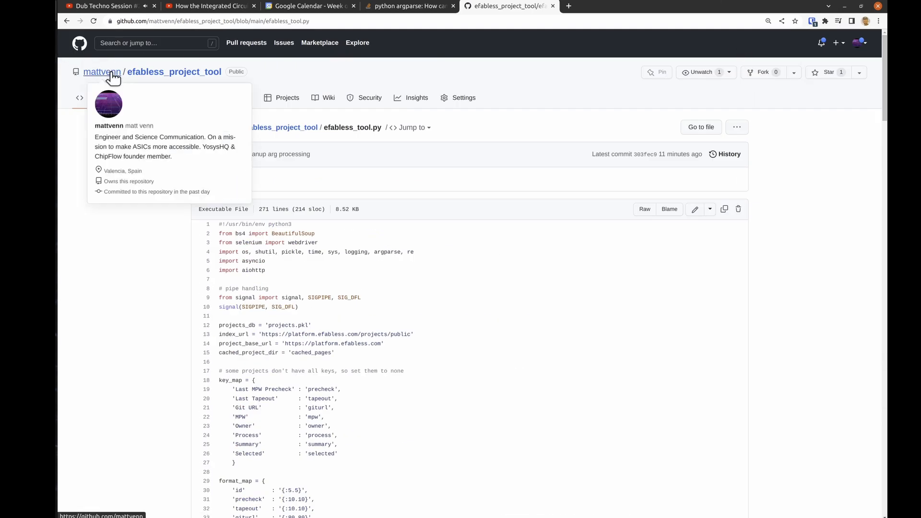
{"action": "left_click", "coordinate": [173, 72]}
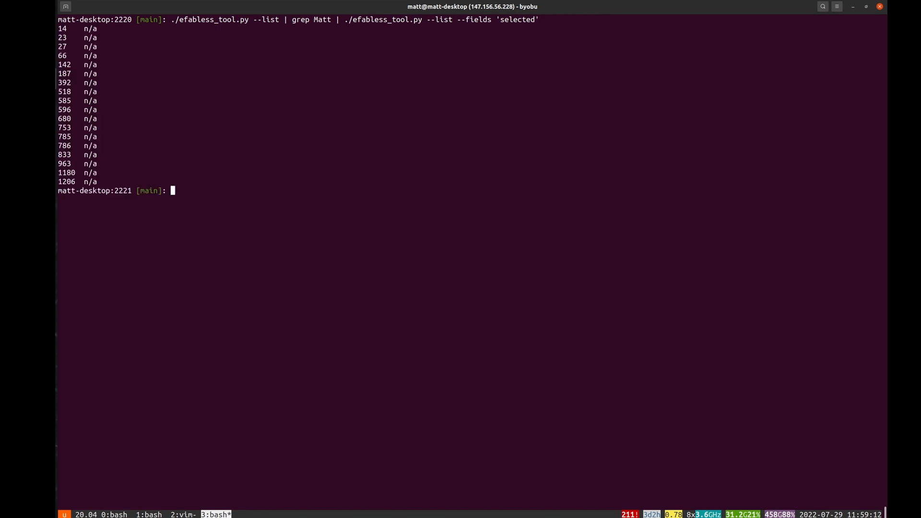
Step: Insert 'import ipdb; ipdb.set_trace()' under the project 786 check in the page parser
{"action": "type", "text": "/gre"}
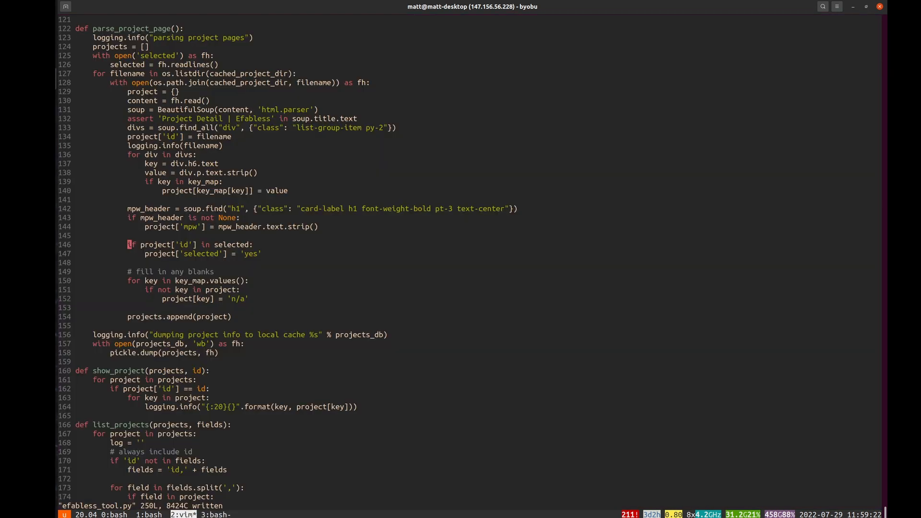
{"action": "type", "text": "import ipdb; ipdb.set_trace()"}
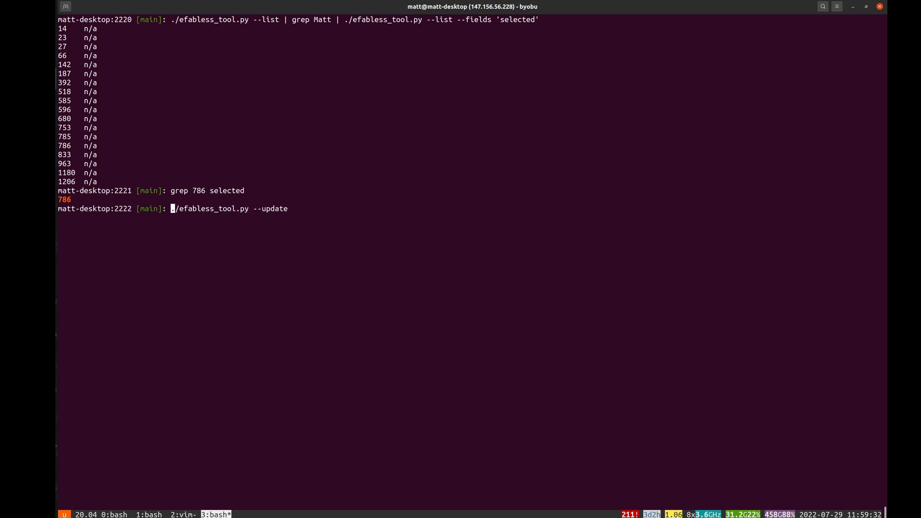
Step: Run --update to the breakpoint and inspect project['id'] and selected, revealing trailing newlines
{"action": "key", "text": "Return"}
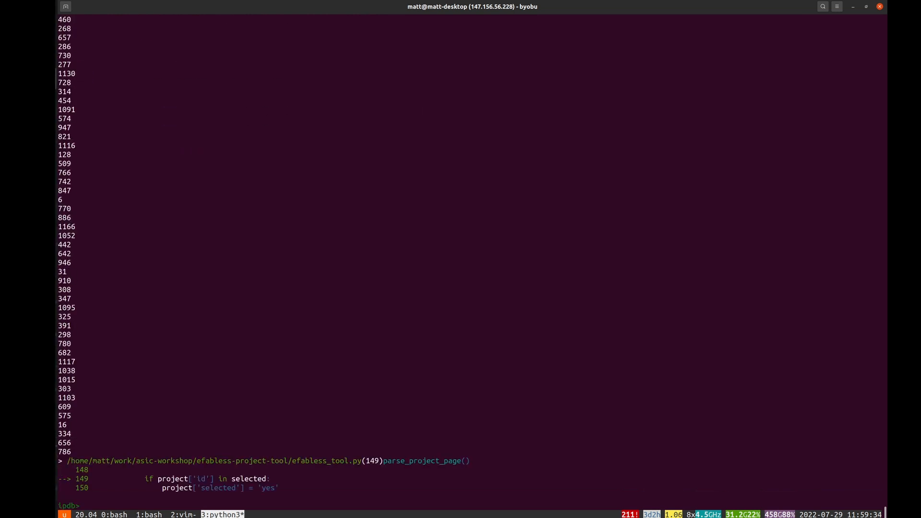
{"action": "type", "text": "l"}
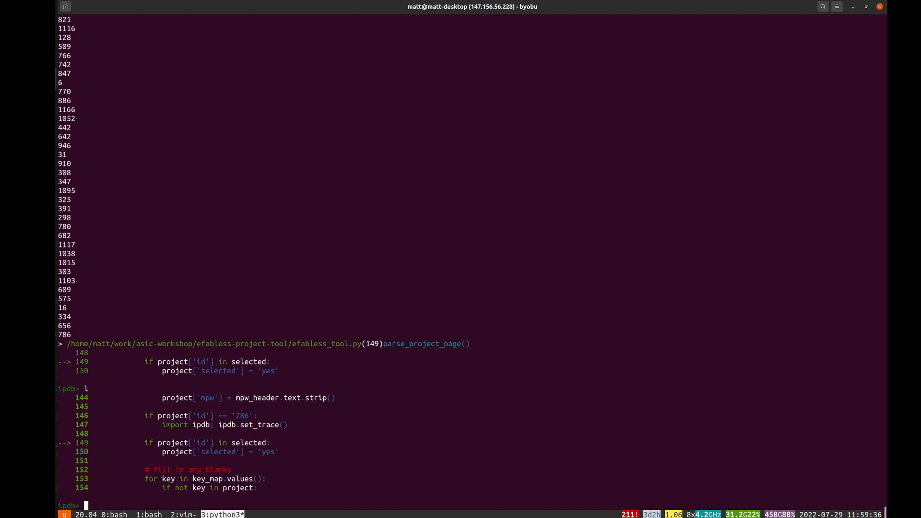
{"action": "type", "text": "project['id"}
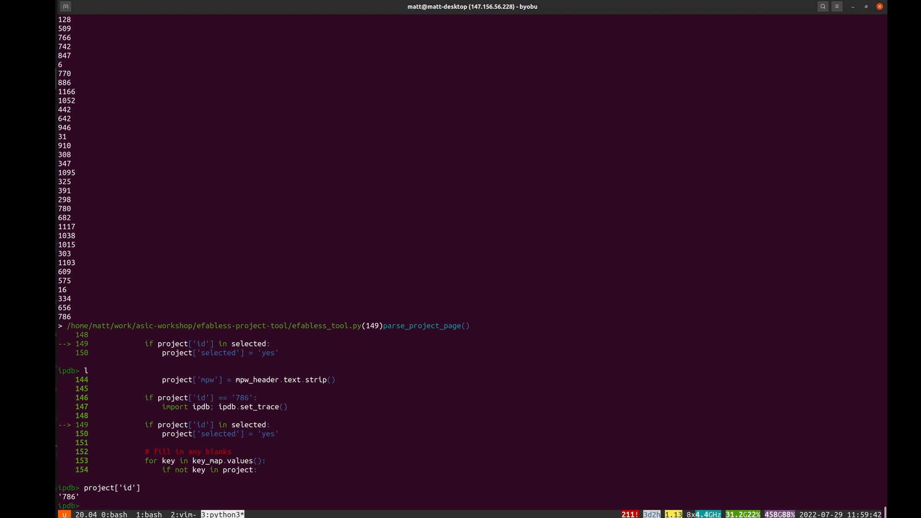
{"action": "type", "text": "selected"}
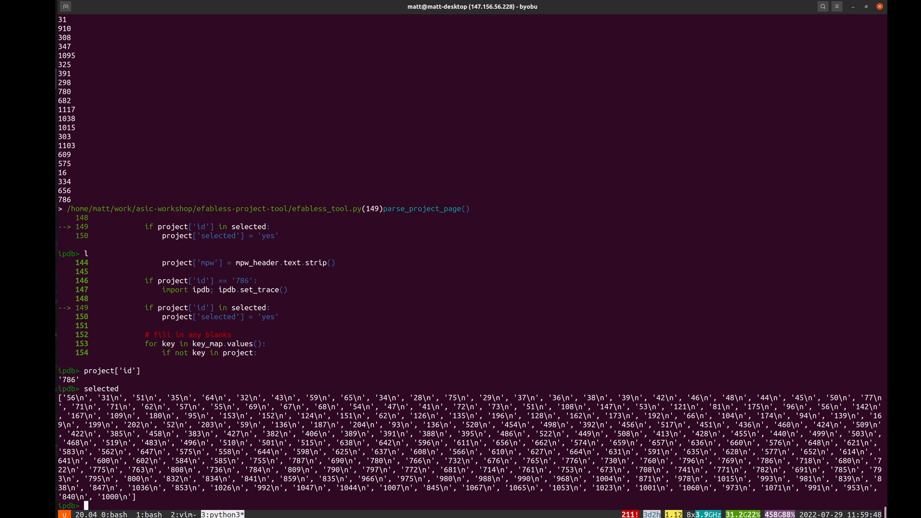
{"action": "type", "text": "selected = [x.strip() for x in selected"}
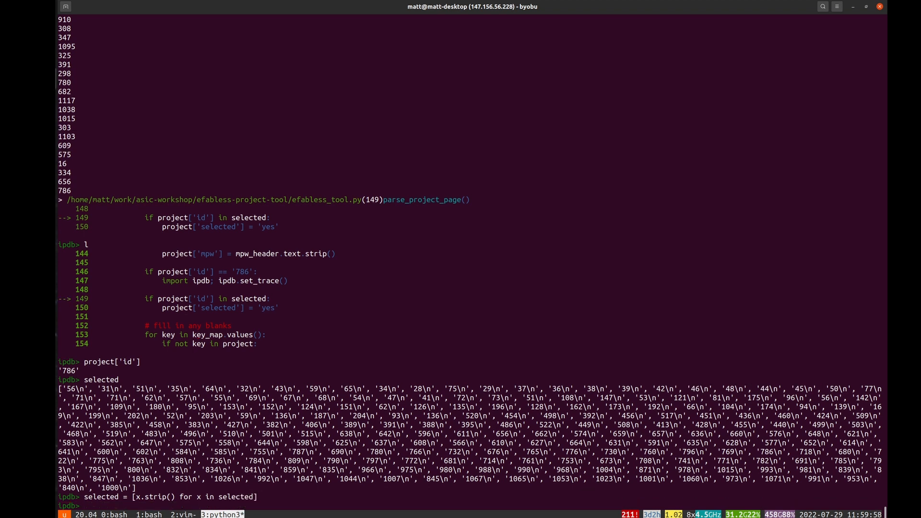
Step: Rewrite the selected-file loading as a strip comprehension over the ids in fh
{"action": "type", "text": "selected = fh.readlines("}
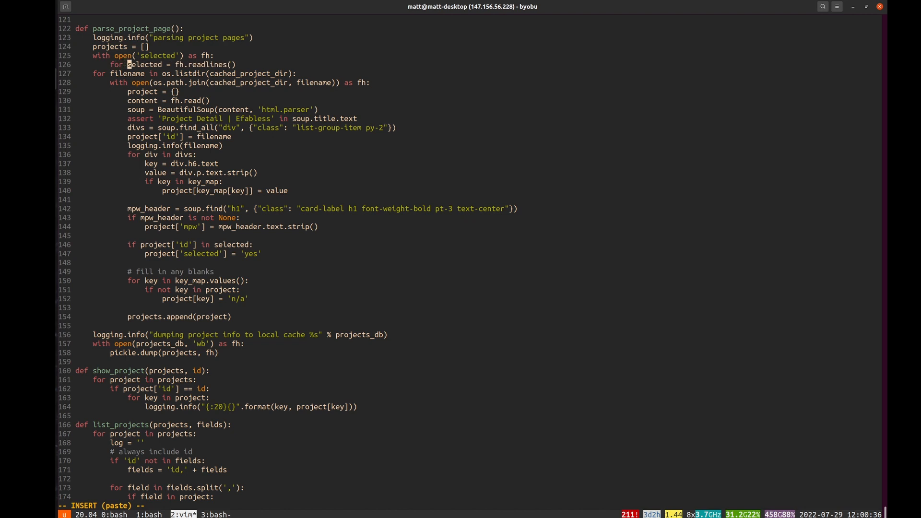
{"action": "type", "text": "id in fh"}
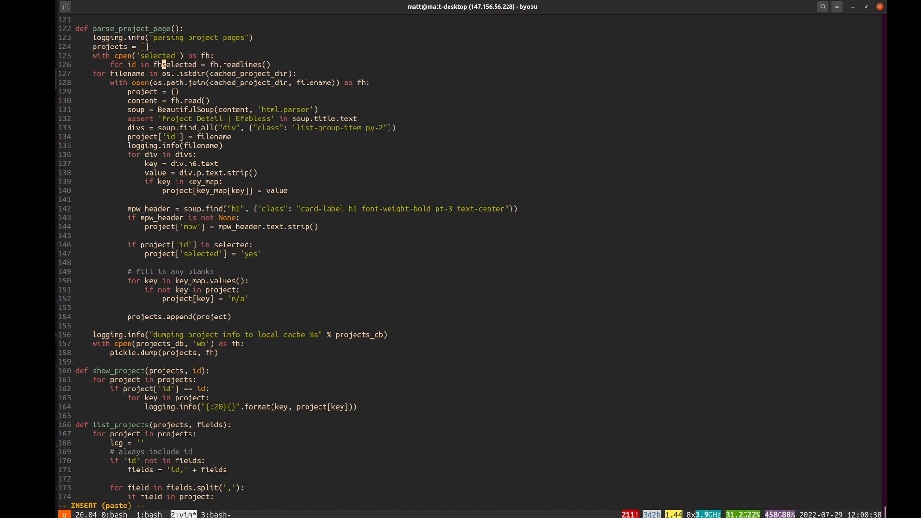